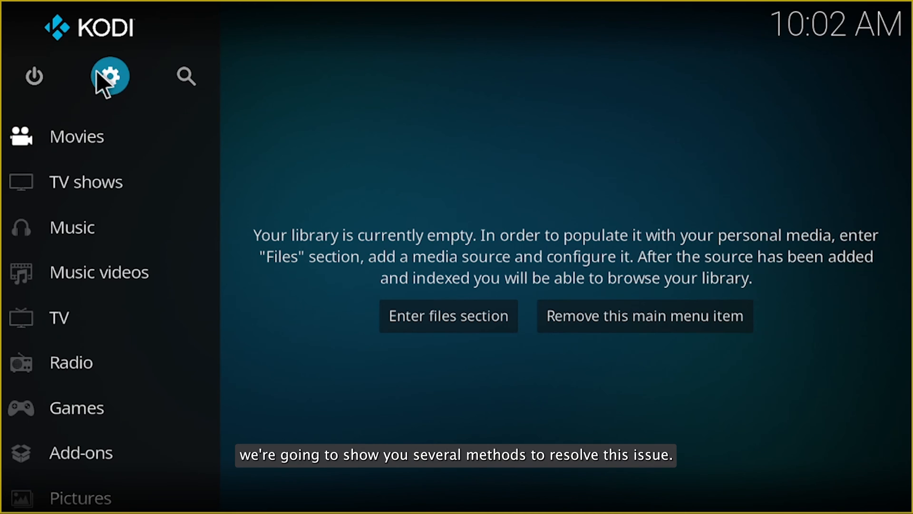
# - Exit Kodi to the Windows desktop and activate the Kodi shortcut
pyautogui.click(109, 76)
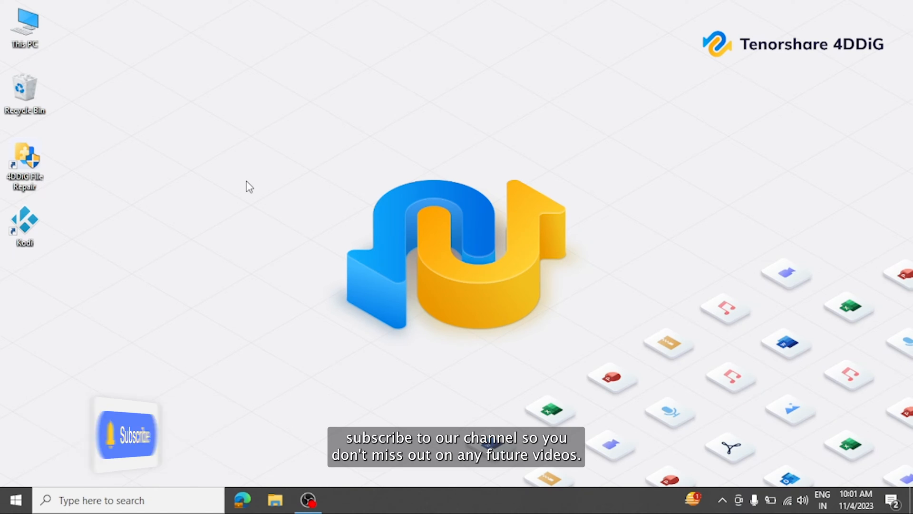
pyautogui.click(24, 225)
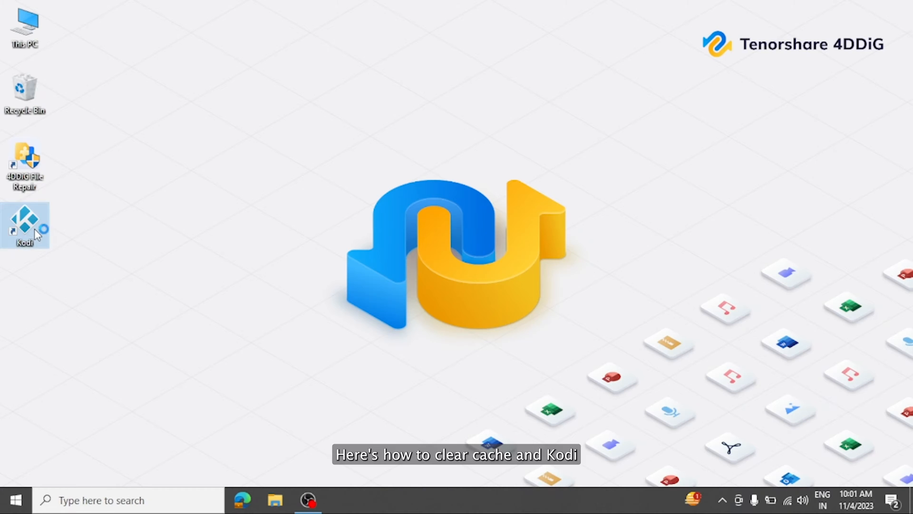
# - Launch Kodi and browse the file manager to the profile's Database folder
pyautogui.doubleClick(24, 226)
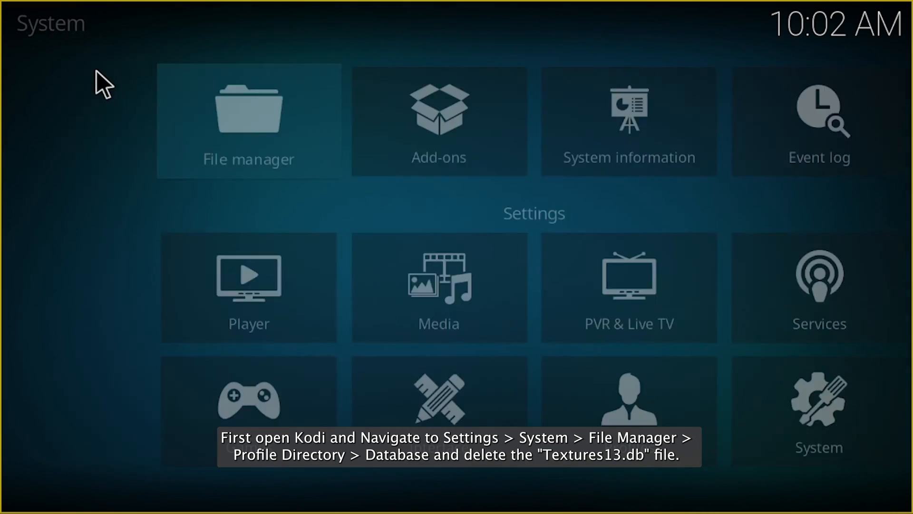
pyautogui.click(248, 120)
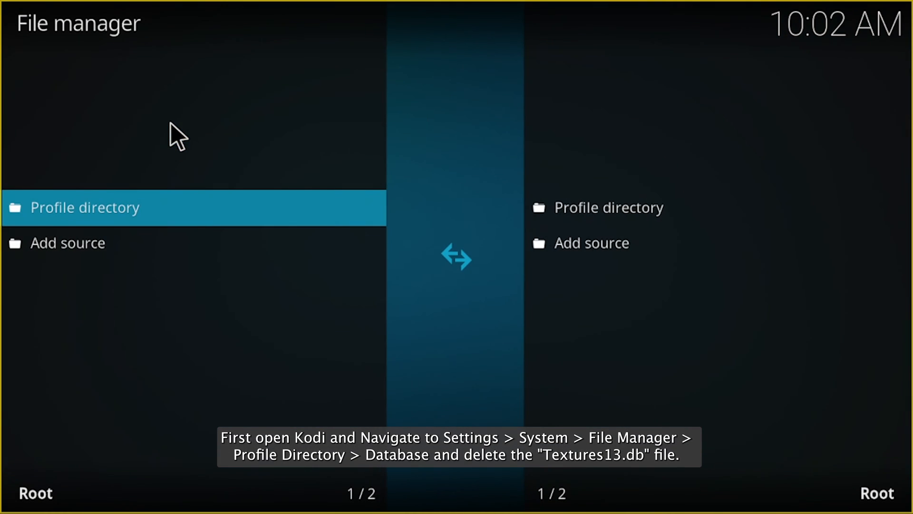
pyautogui.doubleClick(610, 207)
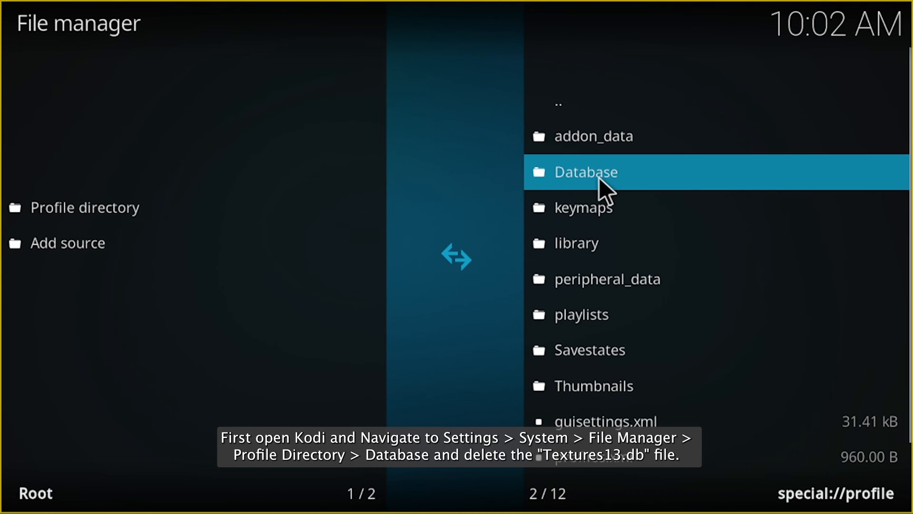
pyautogui.click(586, 172)
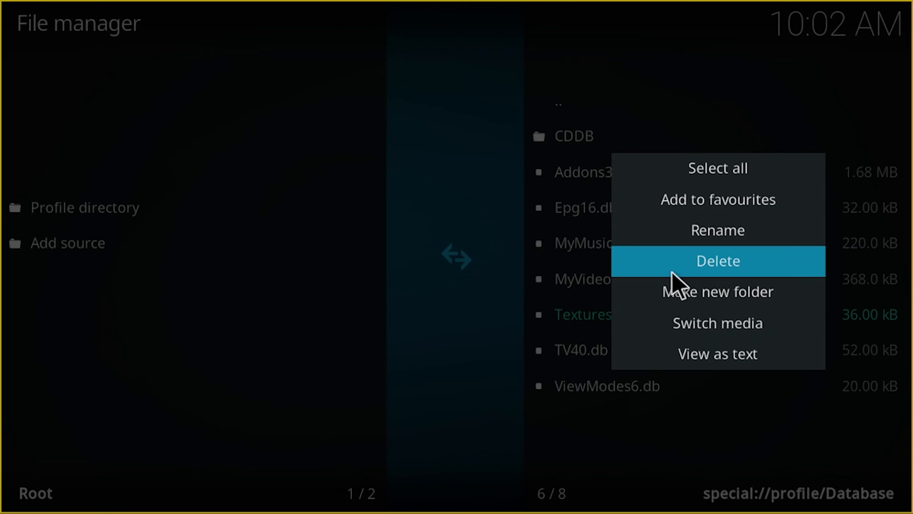
# - Delete Textures13.db, confirm with Yes, and reboot Kodi
pyautogui.click(718, 261)
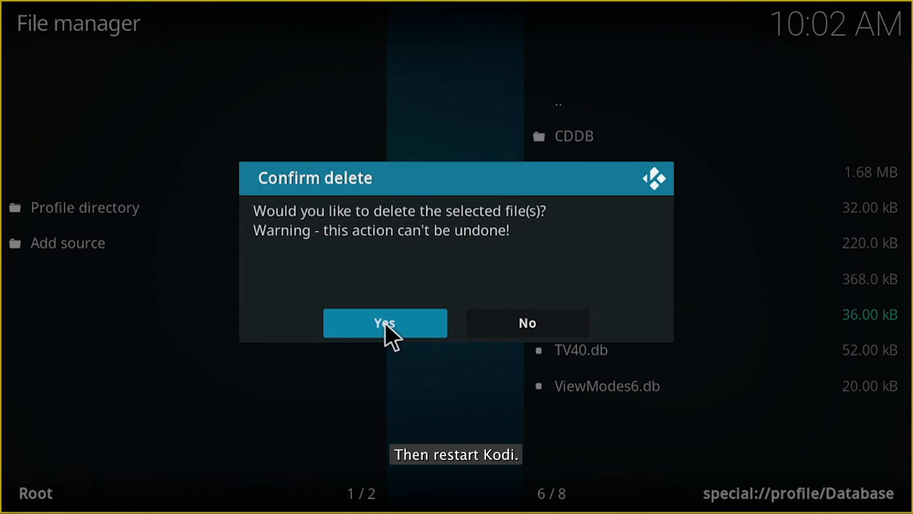
pyautogui.click(384, 323)
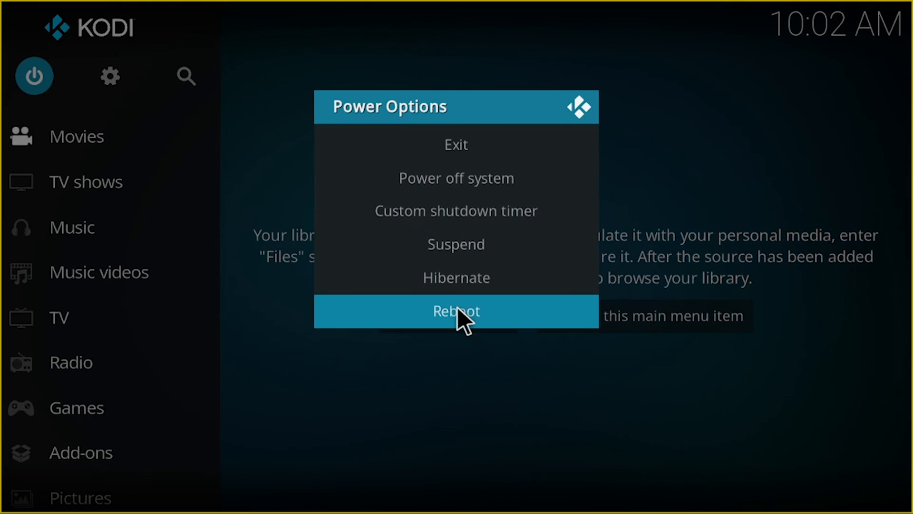
pyautogui.click(456, 311)
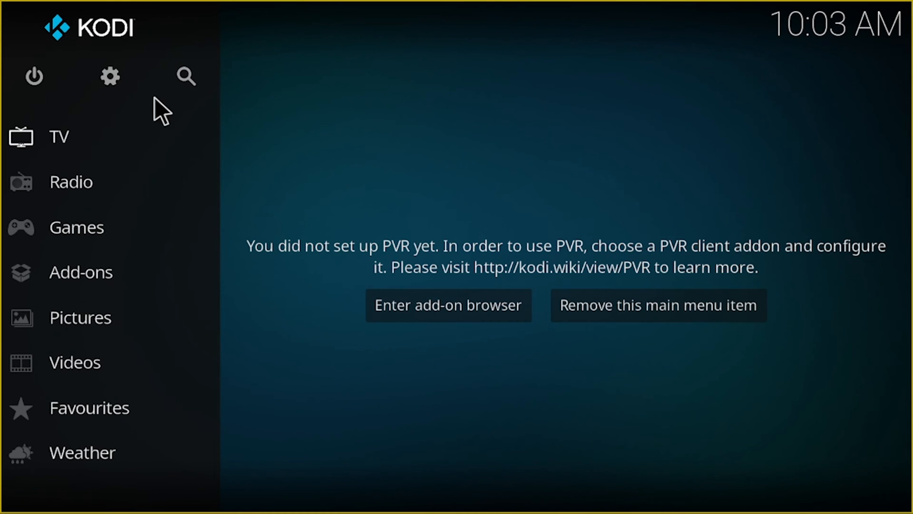
# - Check that System > Add-ons updates are set to install automatically
pyautogui.click(109, 76)
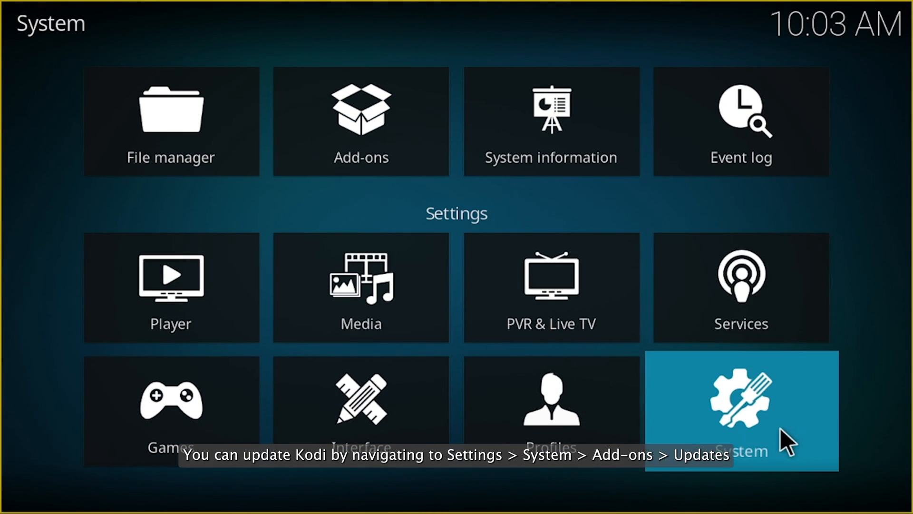
pyautogui.click(740, 410)
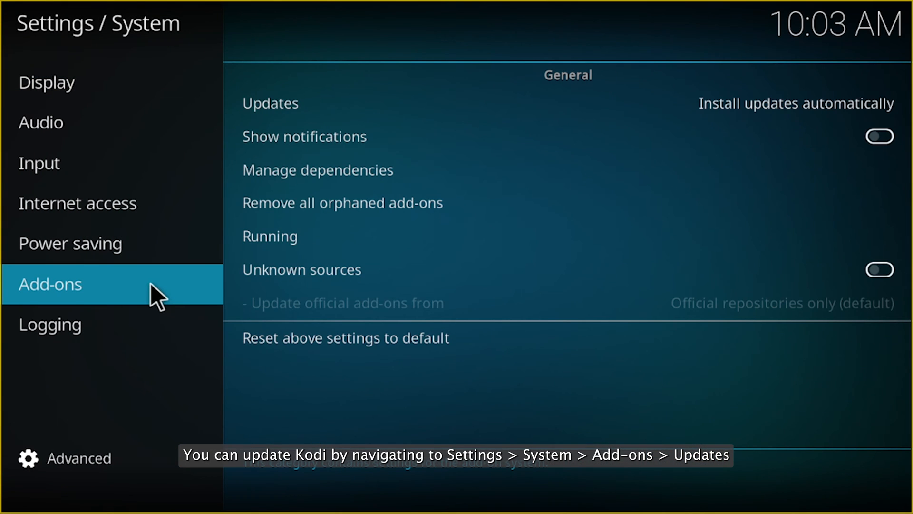
pyautogui.click(269, 103)
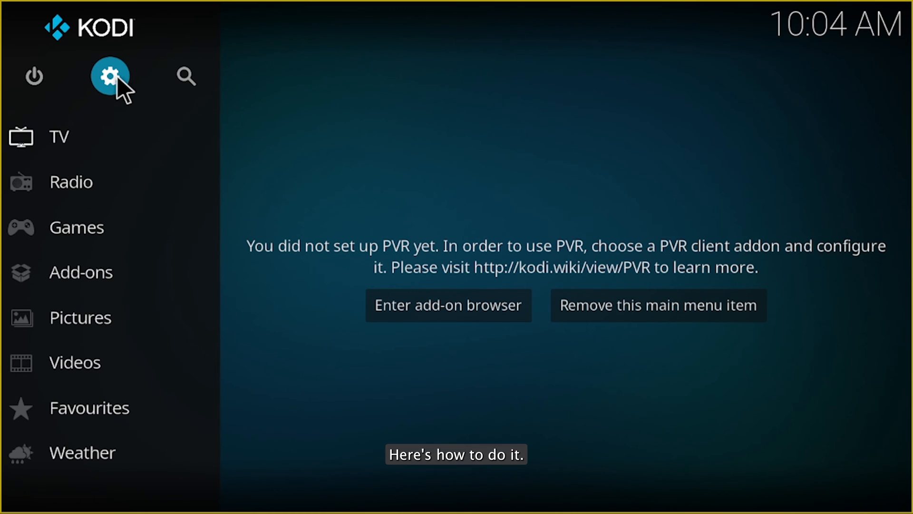
# - Disable the Version Check add-on under My add-ons > Services
pyautogui.click(109, 76)
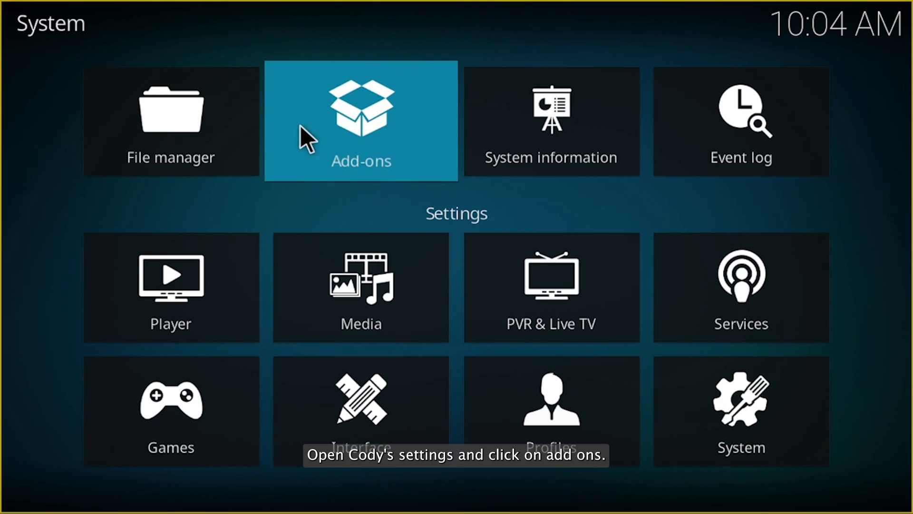
pyautogui.click(361, 120)
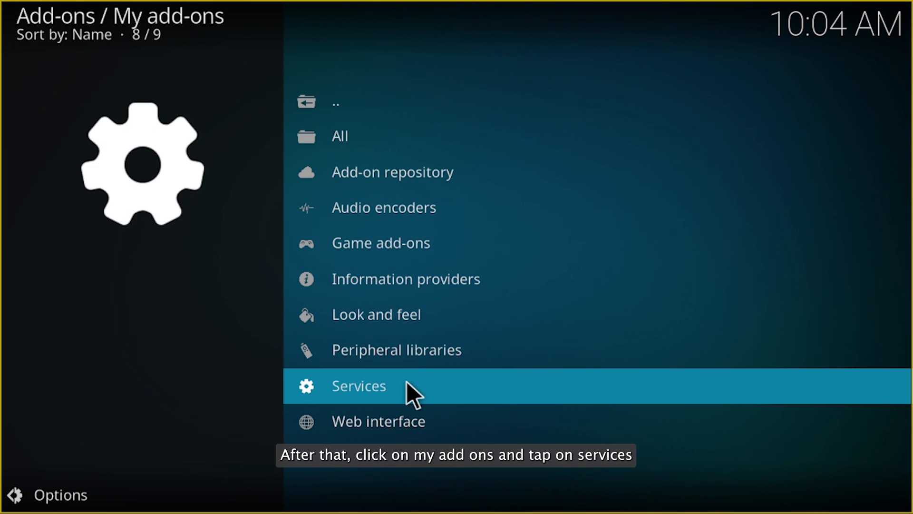
pyautogui.click(359, 385)
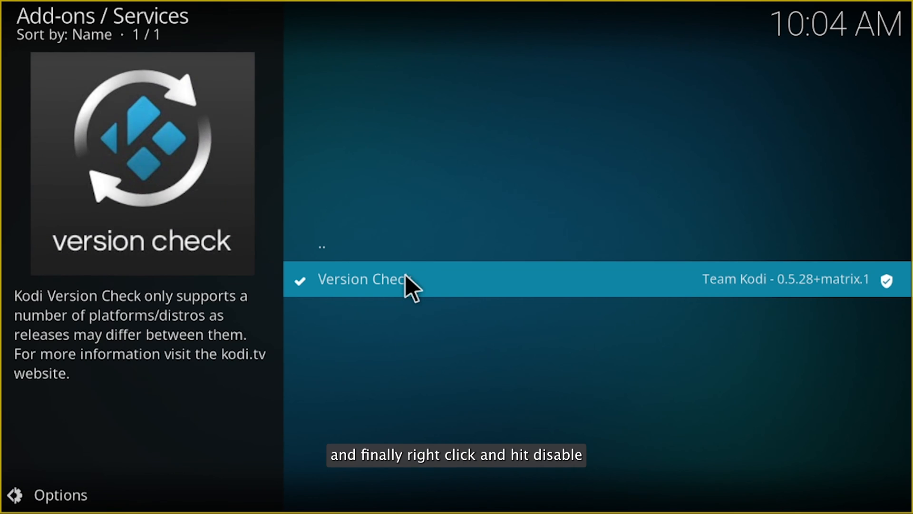
pyautogui.rightClick(365, 280)
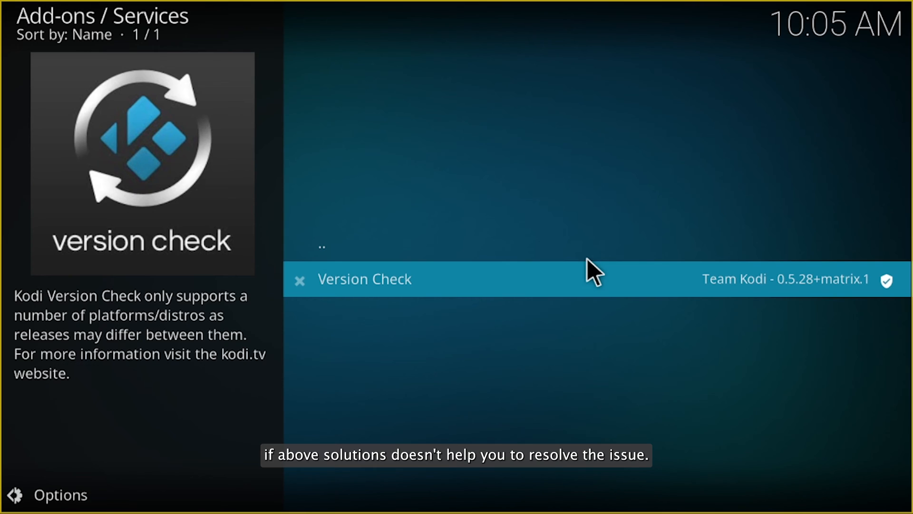
pyautogui.click(334, 102)
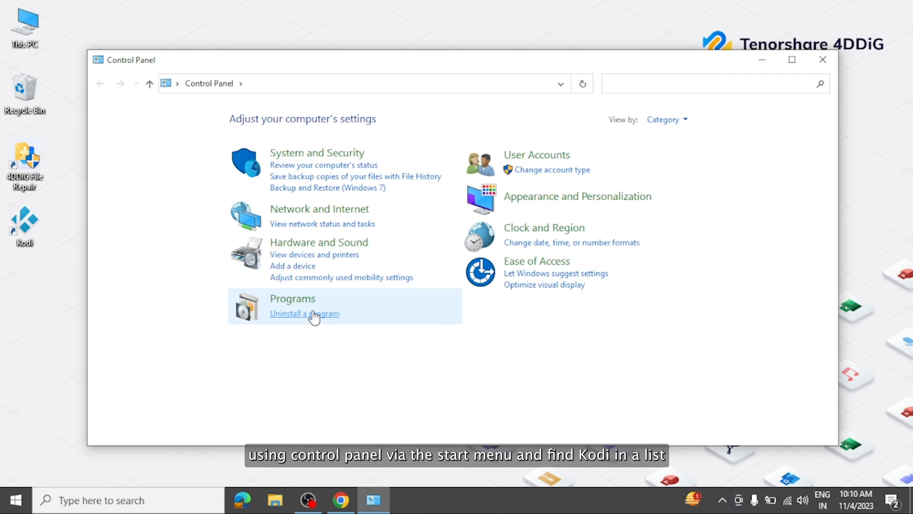
# - Uninstall Kodi from Control Panel's installed programs list
pyautogui.click(304, 314)
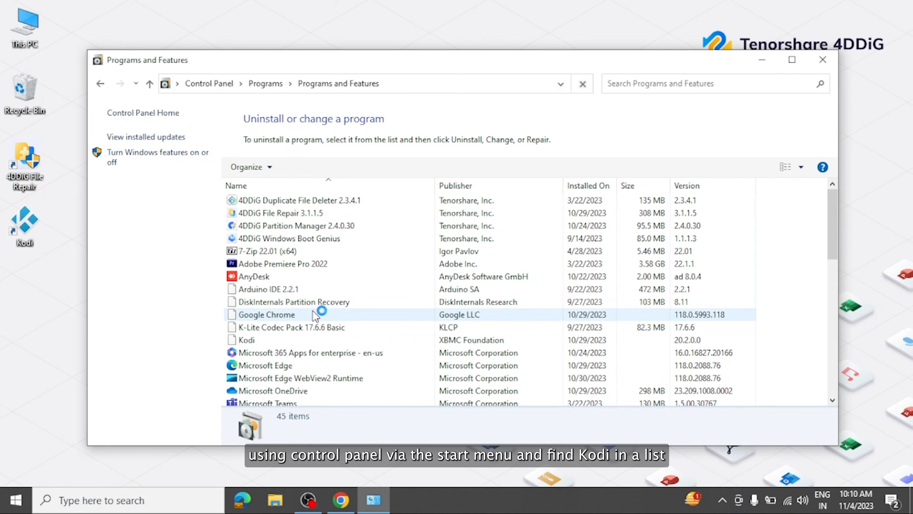
pyautogui.click(245, 340)
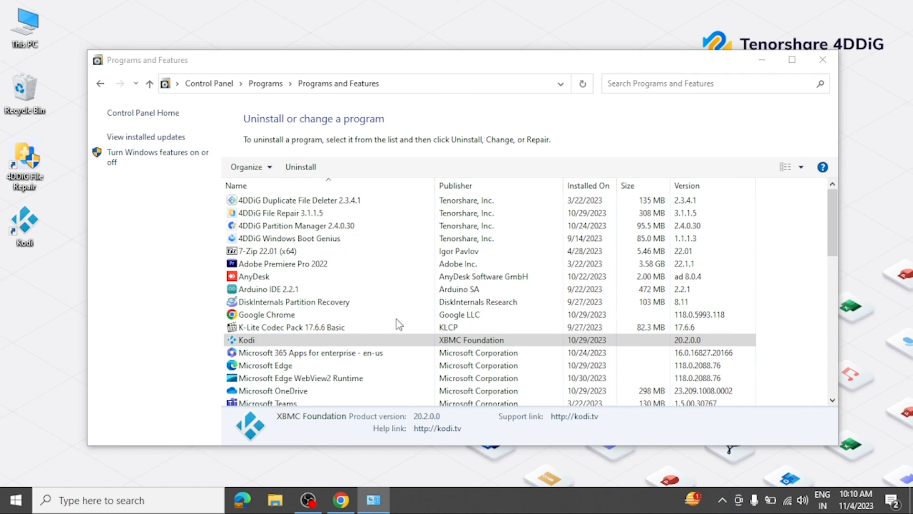
pyautogui.click(301, 167)
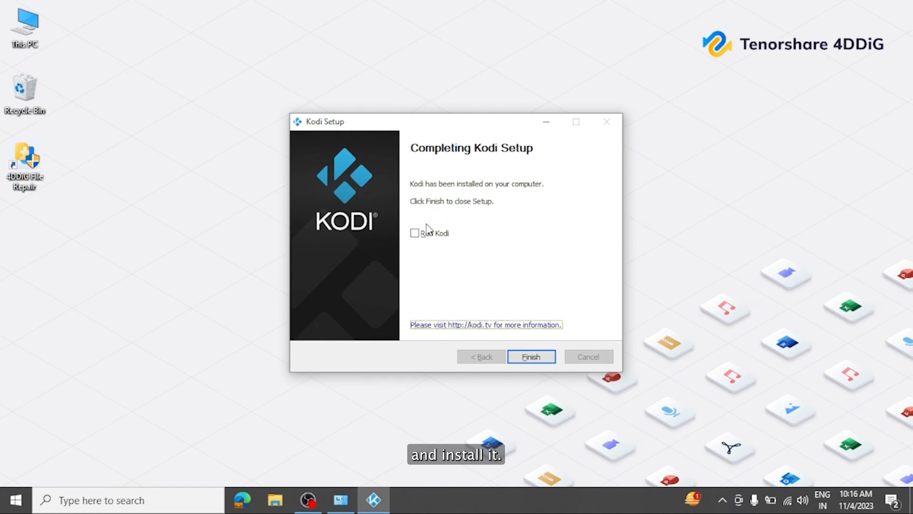
# - Finish Kodi Setup and select the second recording in the Videos folder
pyautogui.click(529, 357)
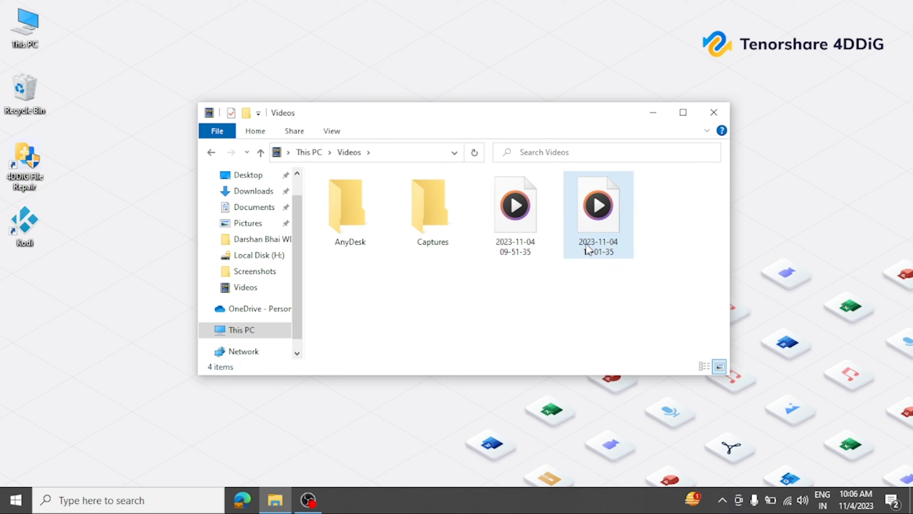
pyautogui.click(597, 205)
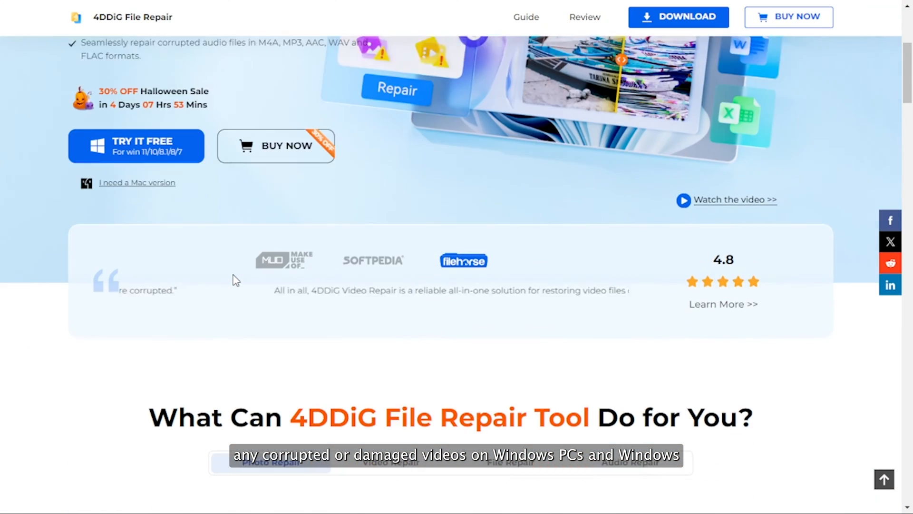
# - Read the Video Repair tab and scroll to the 'Fix Any Corrupted File' formats section
pyautogui.scroll(-3)
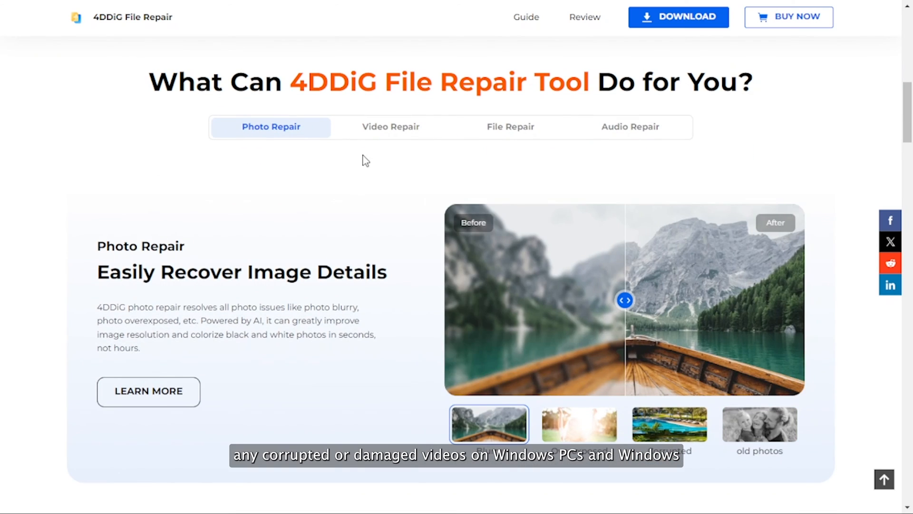
pyautogui.click(391, 126)
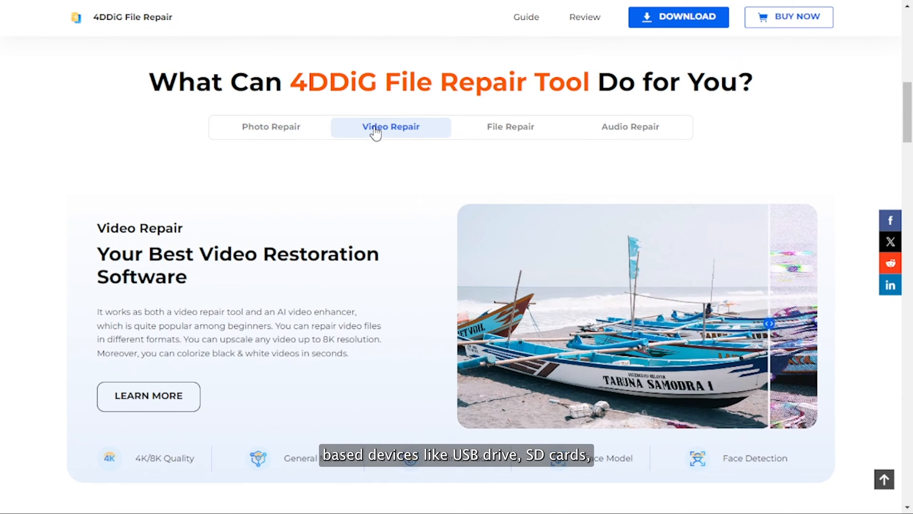
pyautogui.scroll(-3)
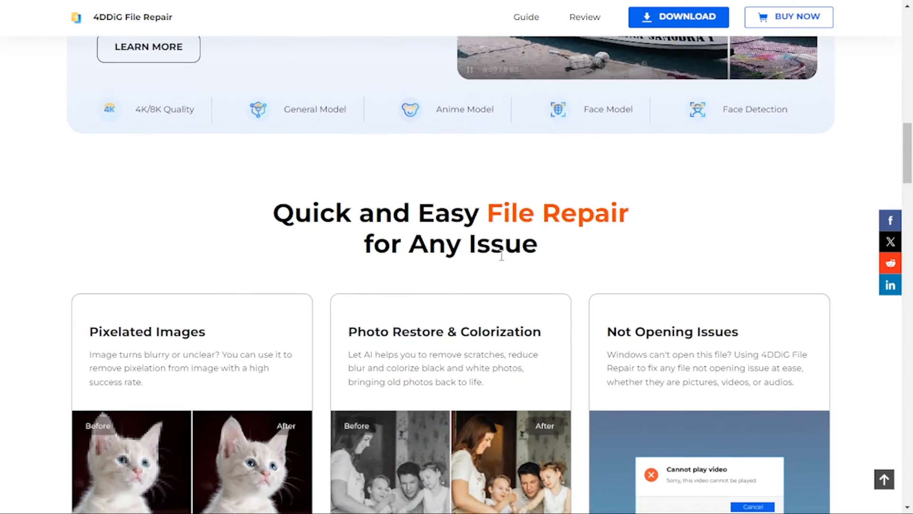
pyautogui.scroll(-3)
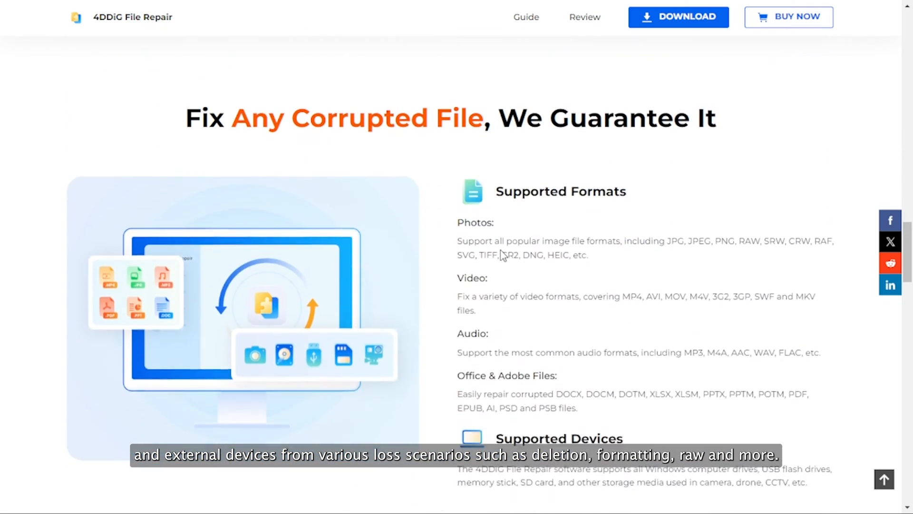
pyautogui.scroll(-3)
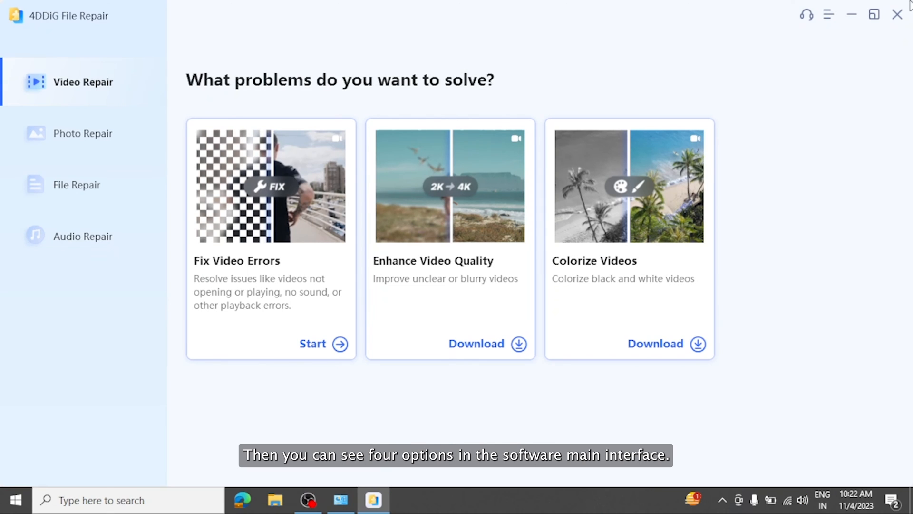
pyautogui.moveTo(73, 133)
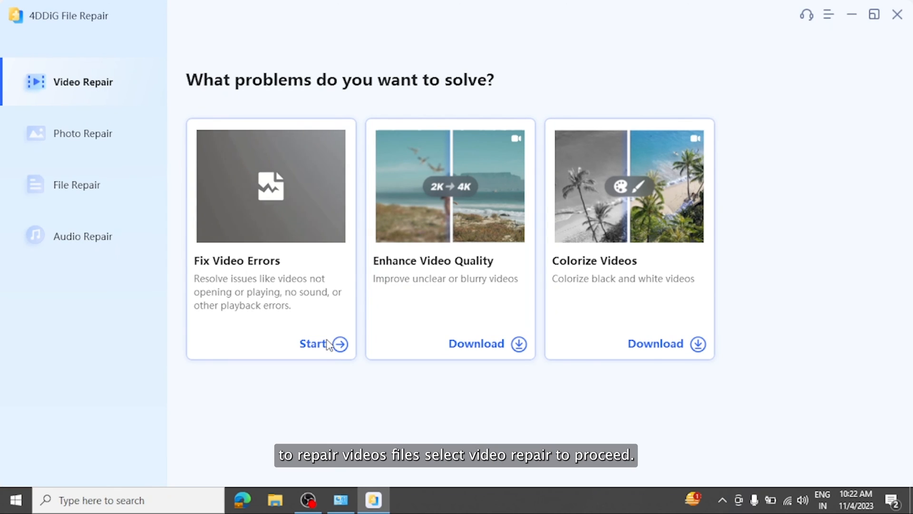
pyautogui.click(313, 343)
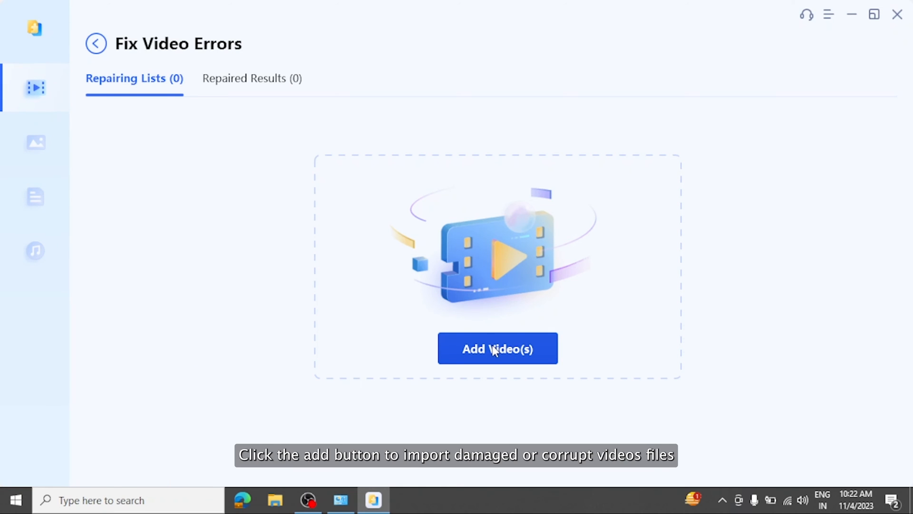
pyautogui.click(498, 348)
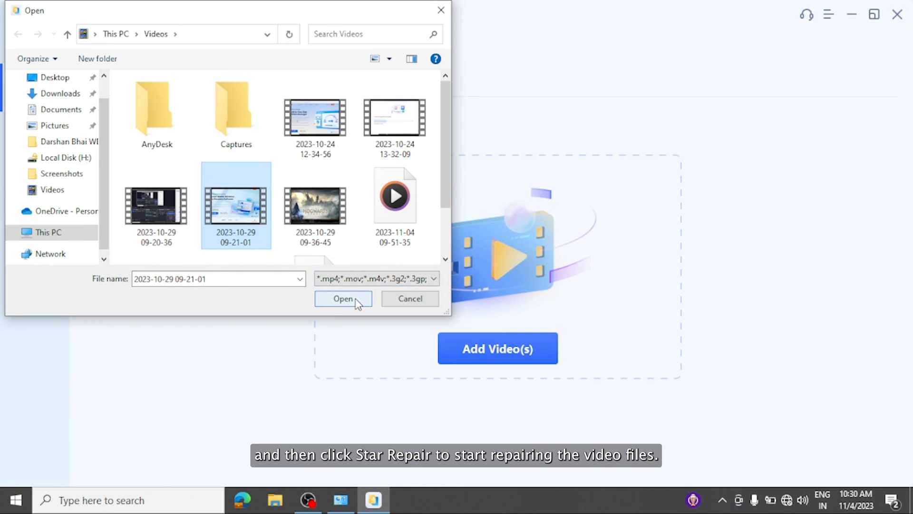
pyautogui.click(343, 298)
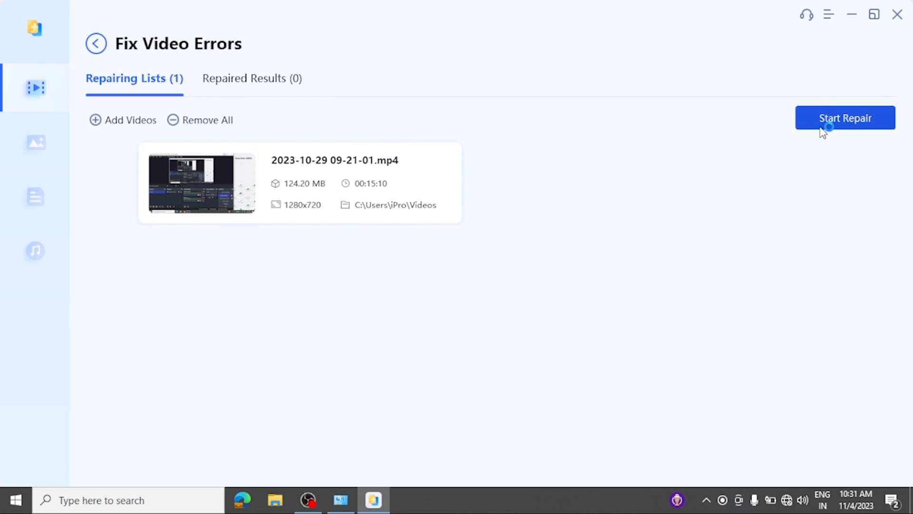
pyautogui.click(845, 118)
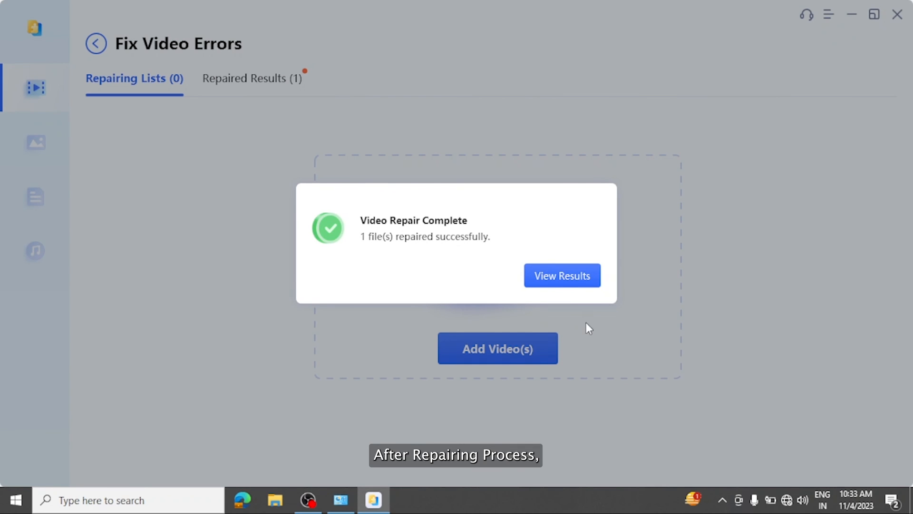
# - Select all repaired versions, export them to a chosen folder, and view the results
pyautogui.click(561, 276)
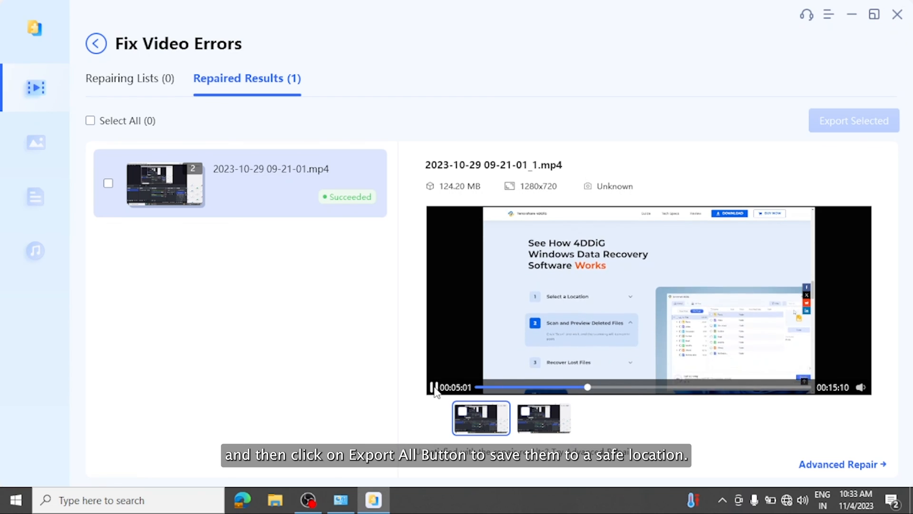
pyautogui.click(90, 120)
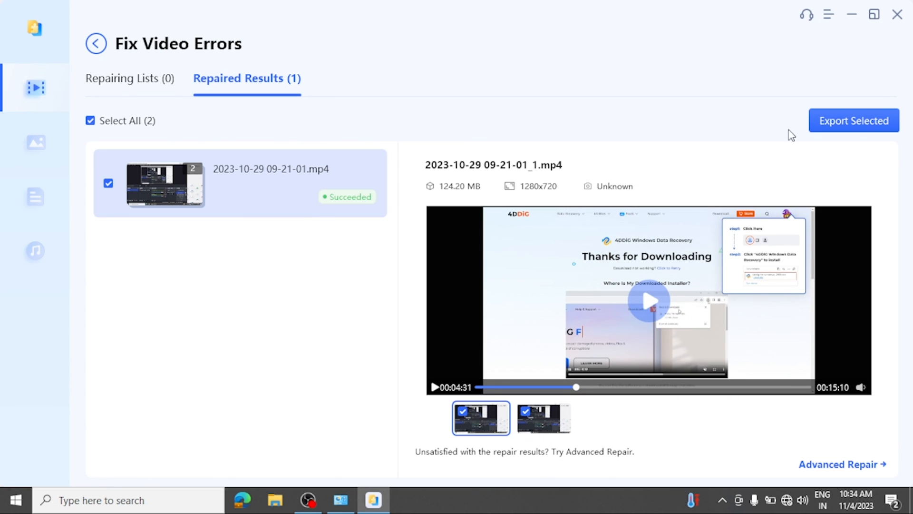
pyautogui.click(853, 120)
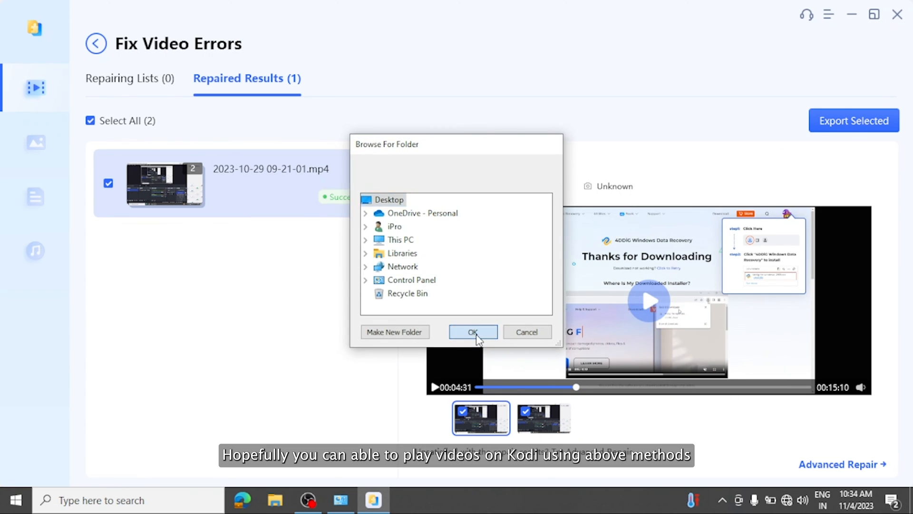
pyautogui.click(472, 332)
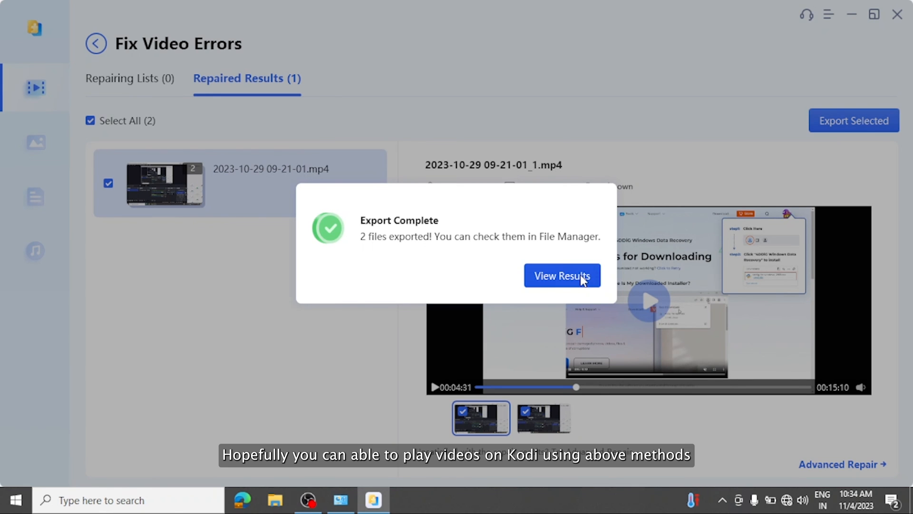
pyautogui.click(560, 276)
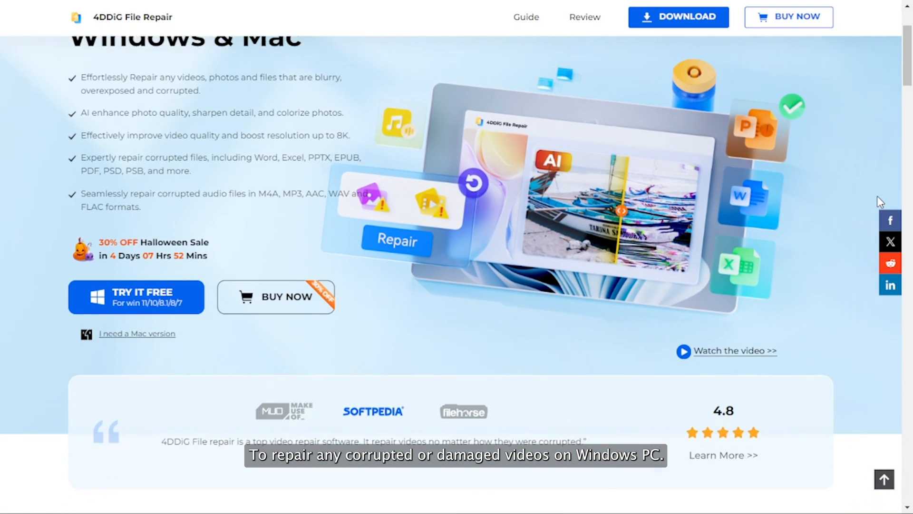
# - Scroll the product page down to 'See How 4DDiG File Repair Software Works'
pyautogui.scroll(-3)
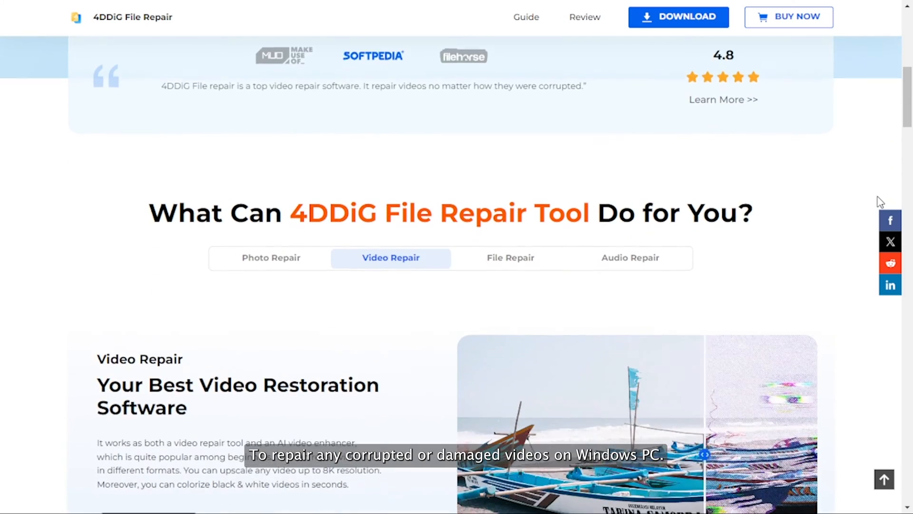
pyautogui.scroll(-3)
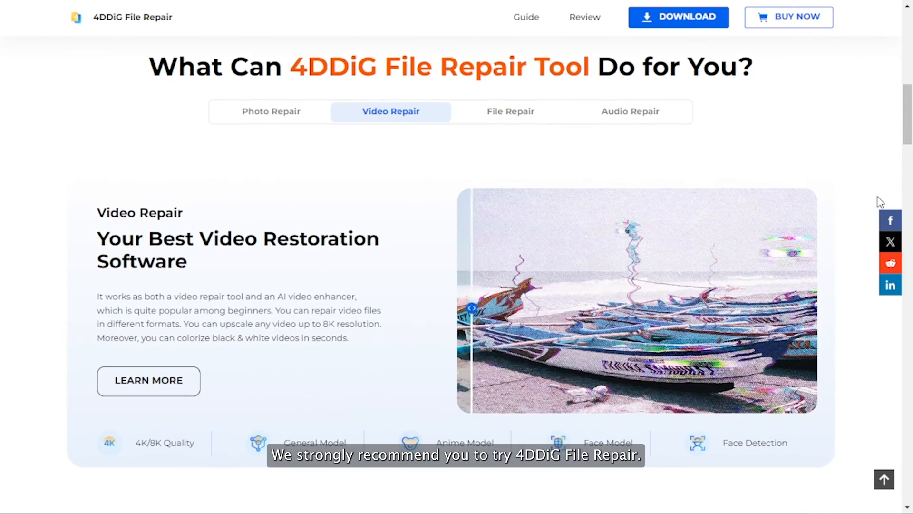
pyautogui.scroll(-3)
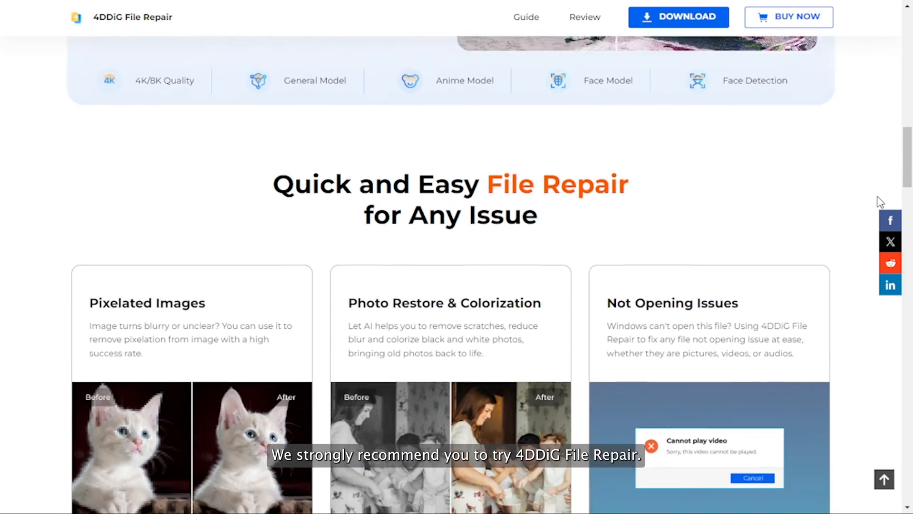
pyautogui.scroll(-3)
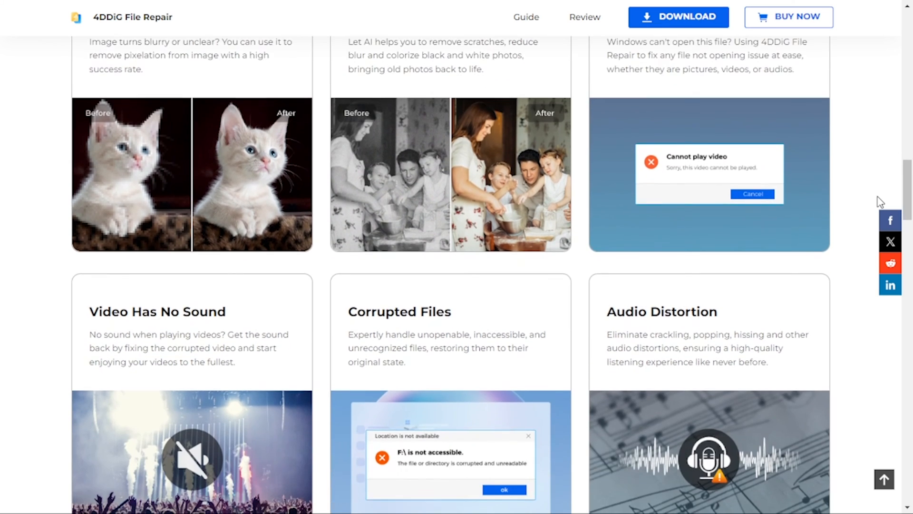
pyautogui.scroll(-3)
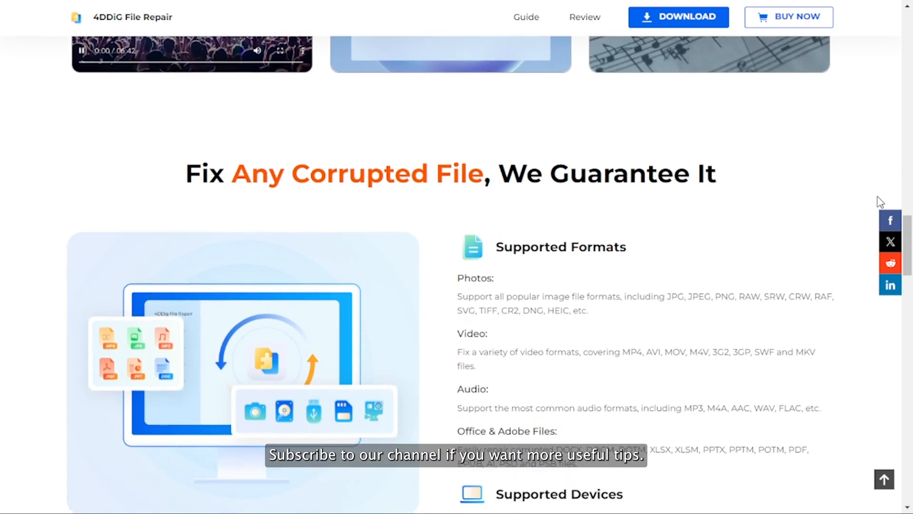
pyautogui.scroll(-3)
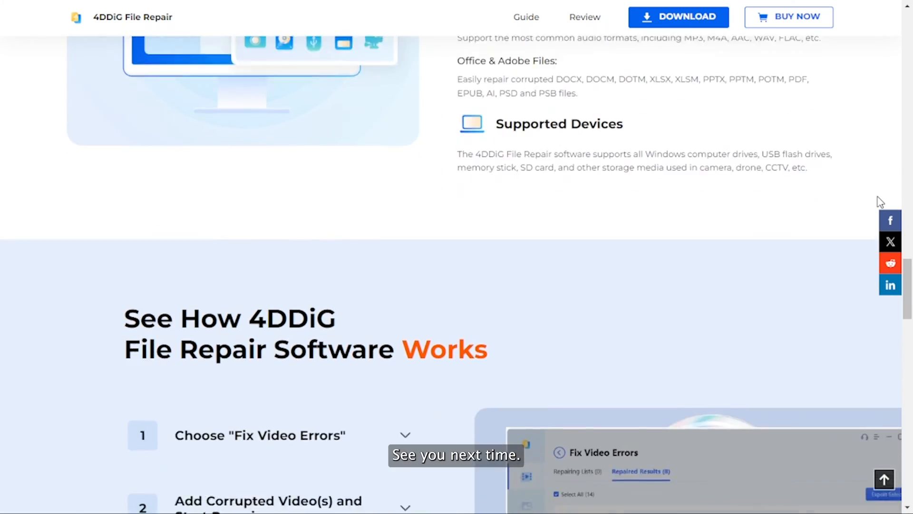